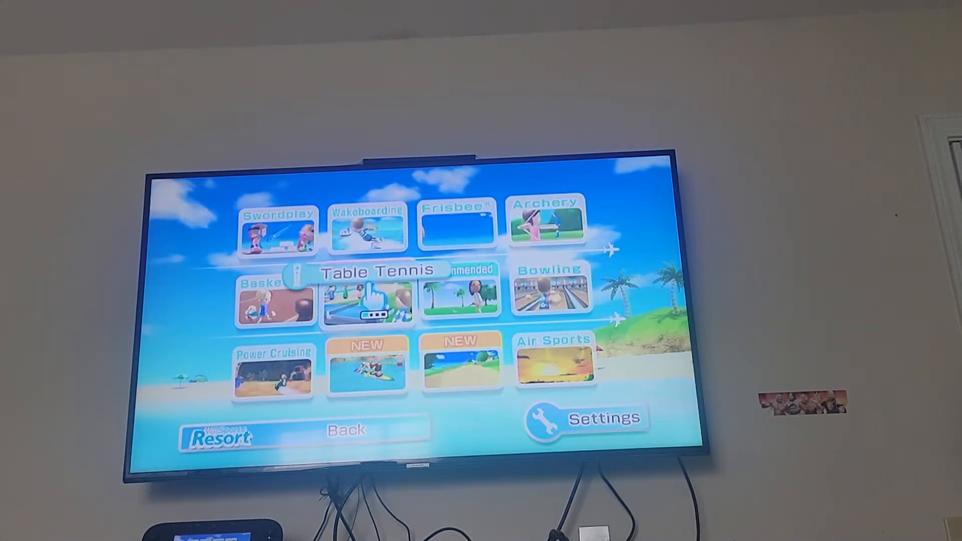
mouse_move(273, 301)
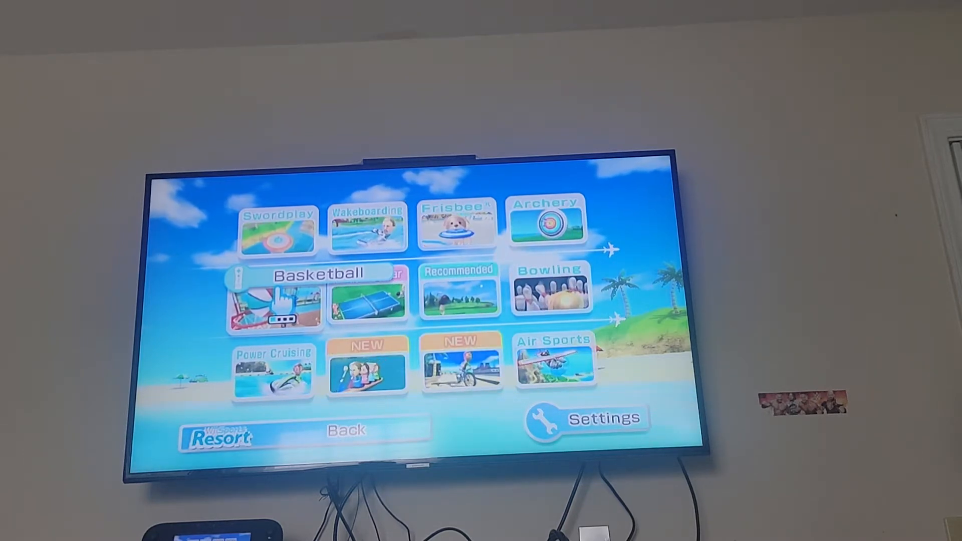
Select Basketball from the sports menu to reach the Mii selection screen
left_click(275, 307)
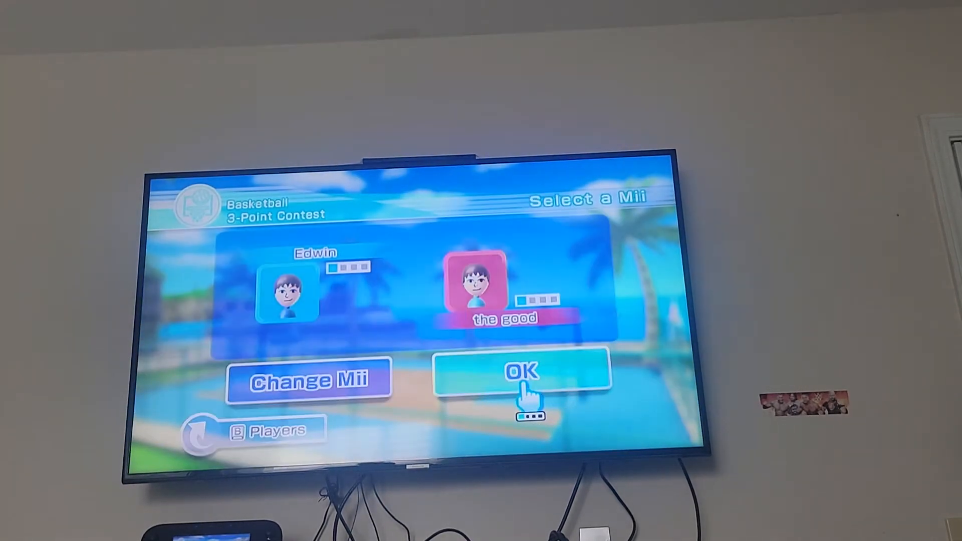
Confirm the Miis, choose Right-handed, pick Player 2's Mii, and start the 3-Point Contest
left_click(522, 374)
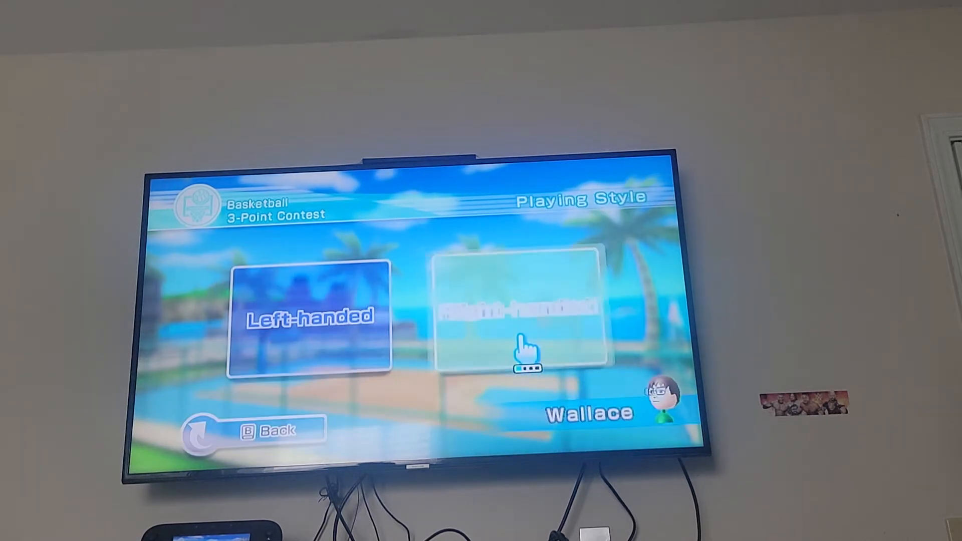
left_click(521, 313)
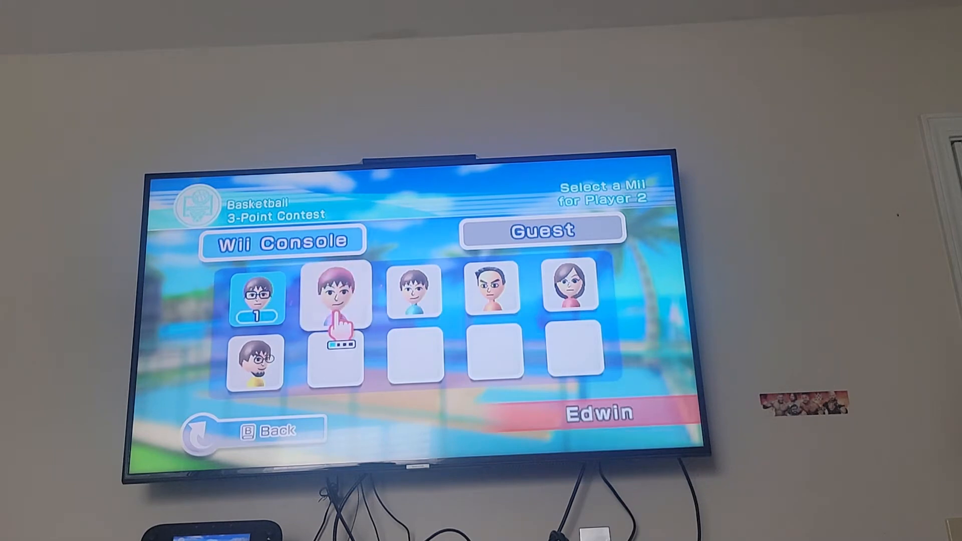
left_click(335, 297)
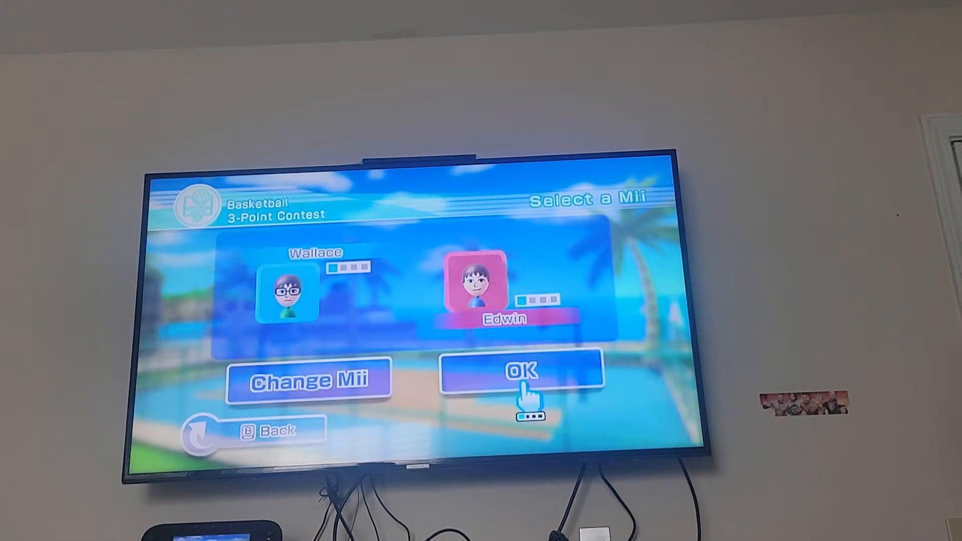
left_click(521, 371)
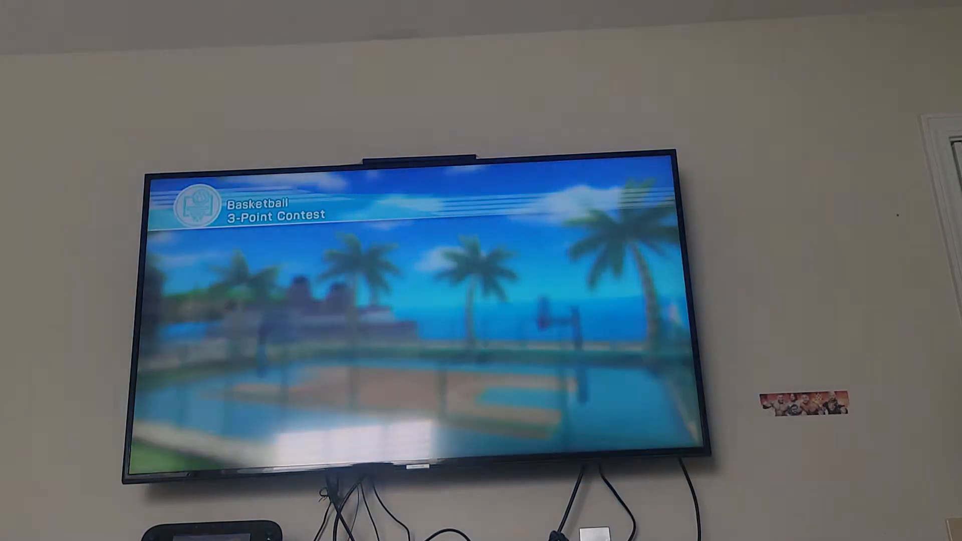